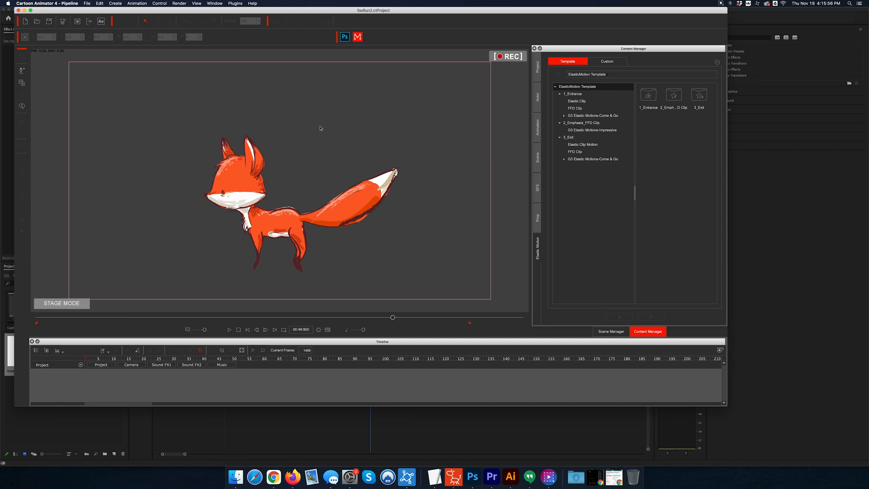
mouse_move(176, 113)
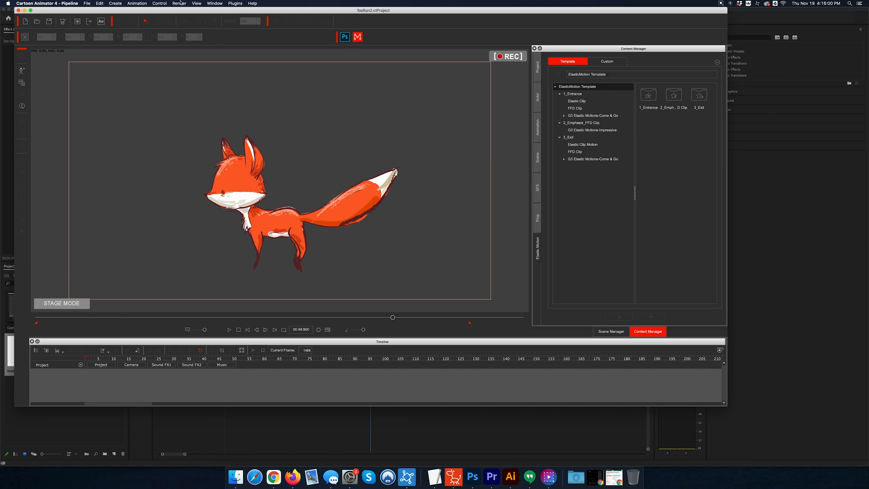
- Close Render Settings, leave Stage Mode, rewind the fox animation to frame 1, and return
click(178, 3)
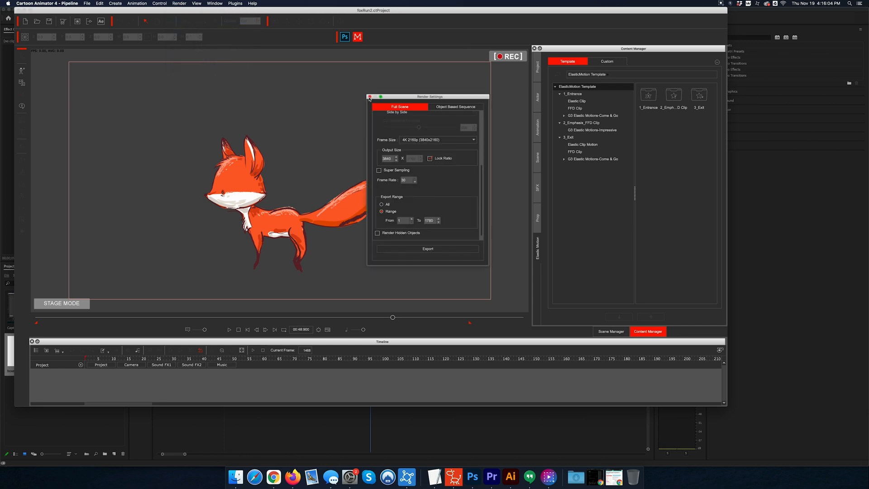
click(370, 96)
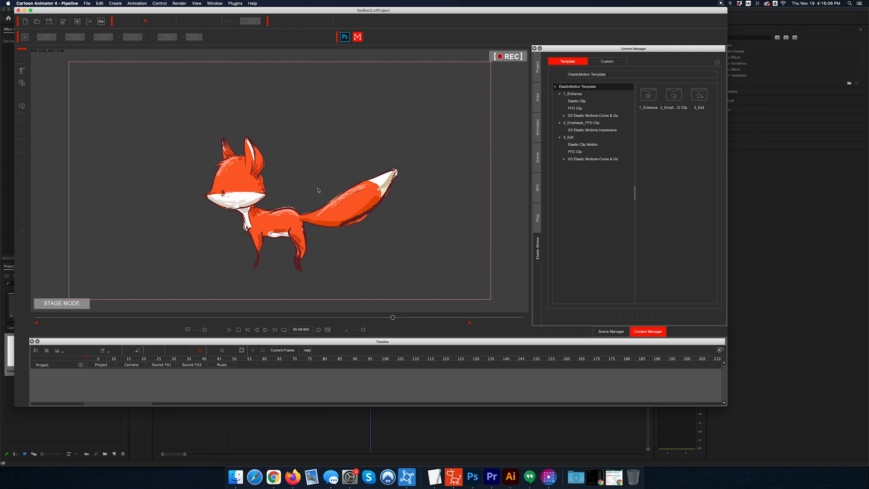
mouse_move(163, 61)
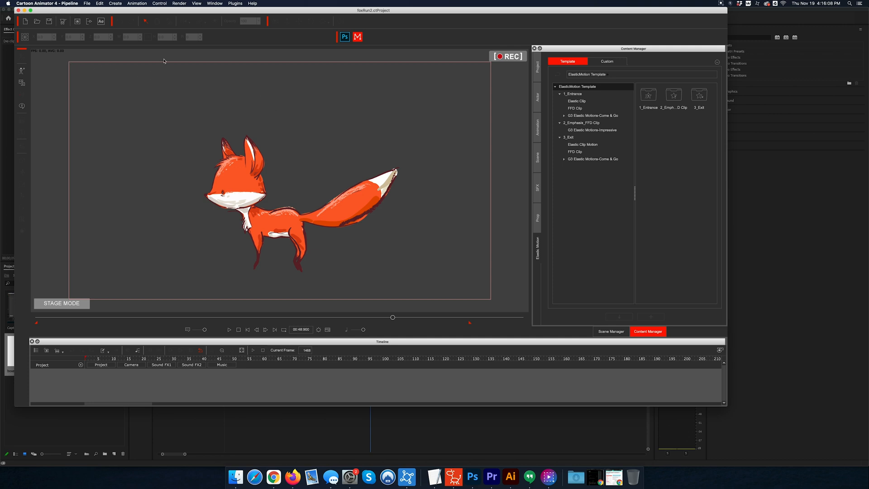
mouse_move(492, 298)
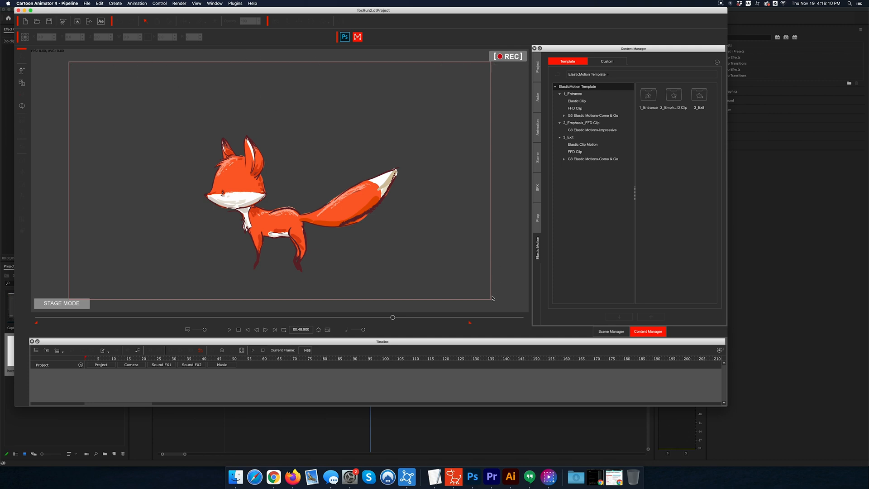
mouse_move(314, 69)
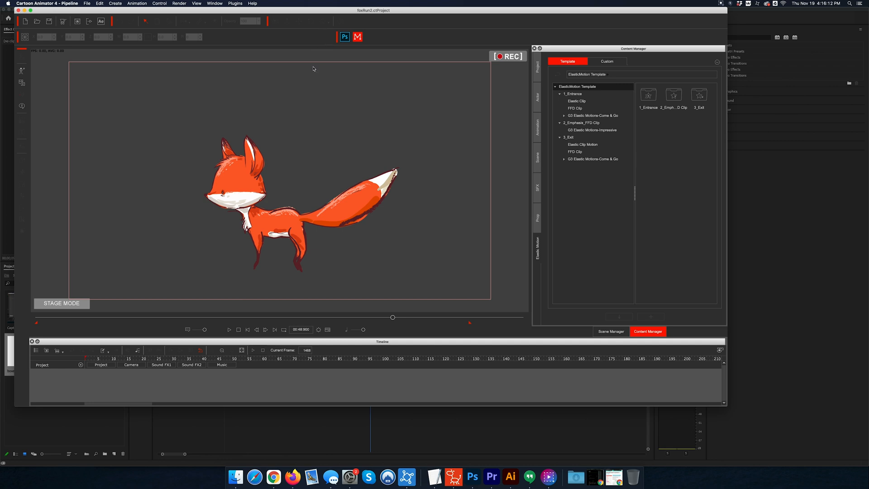
click(275, 21)
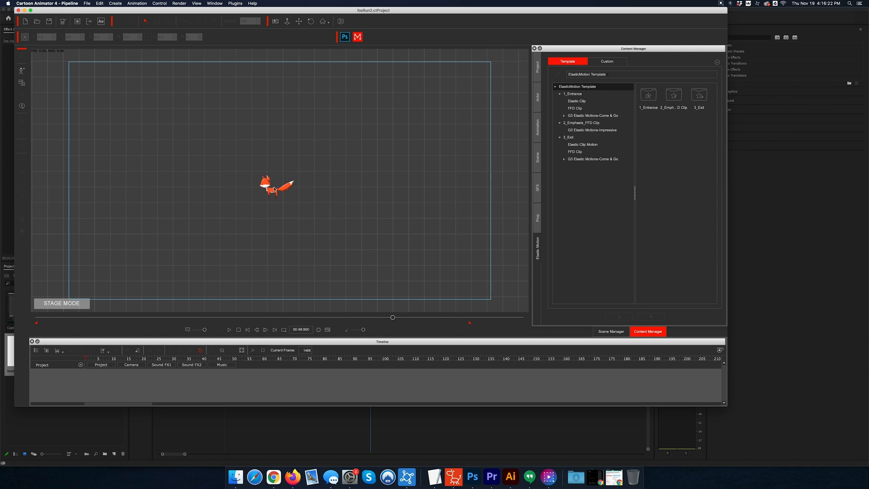
mouse_move(265, 201)
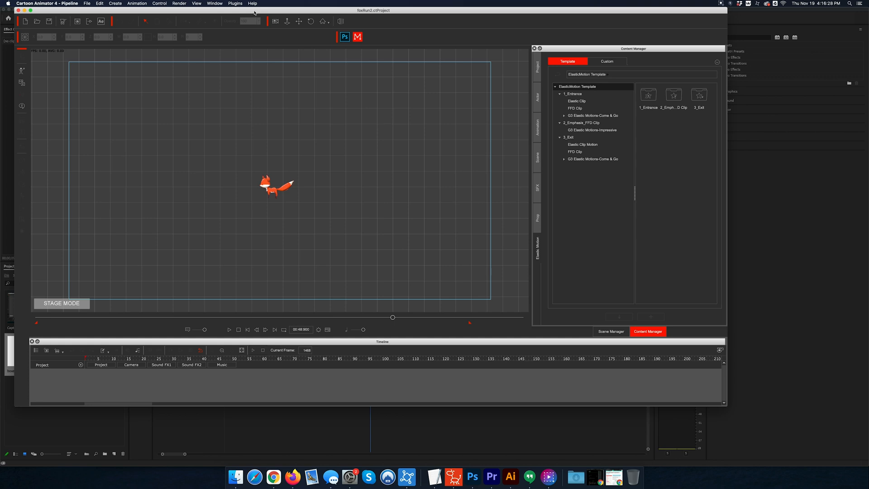
mouse_move(80, 269)
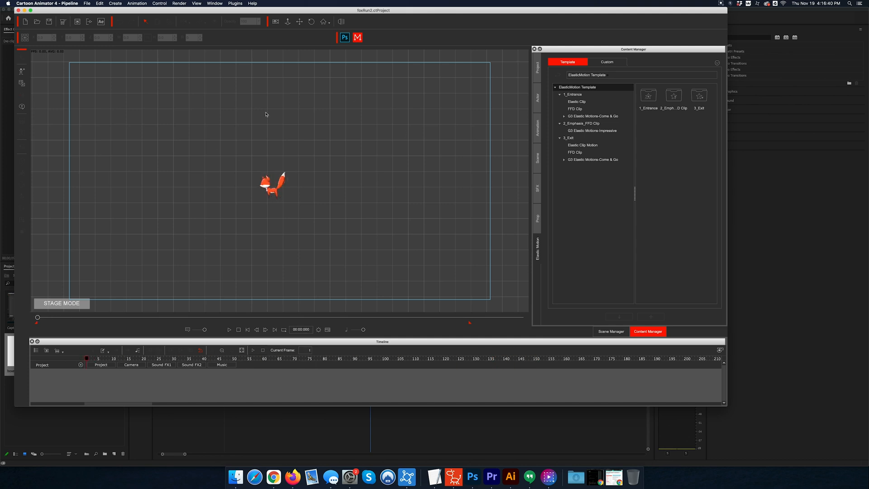
click(274, 21)
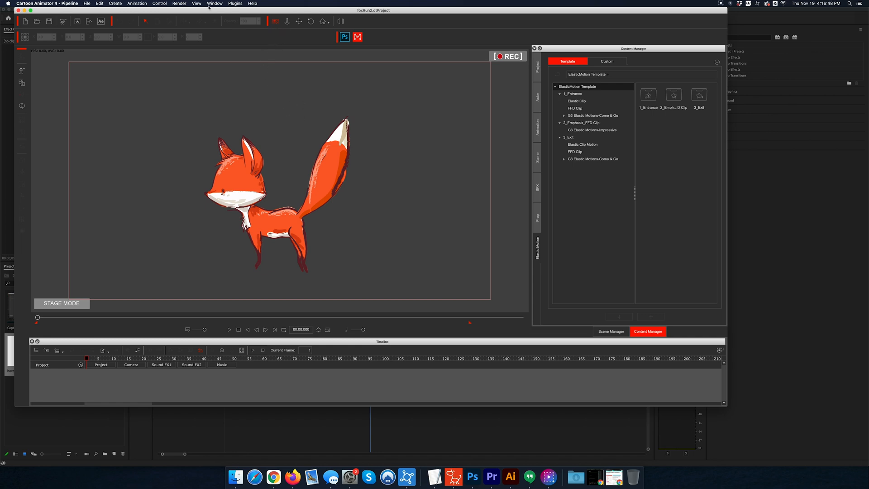
- Reopen Render Settings and try a different video codec from the codec list
click(178, 3)
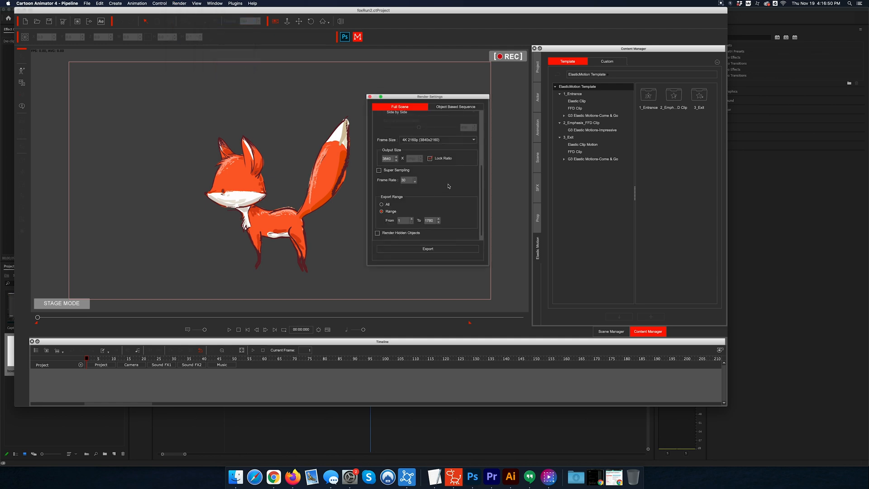
click(441, 125)
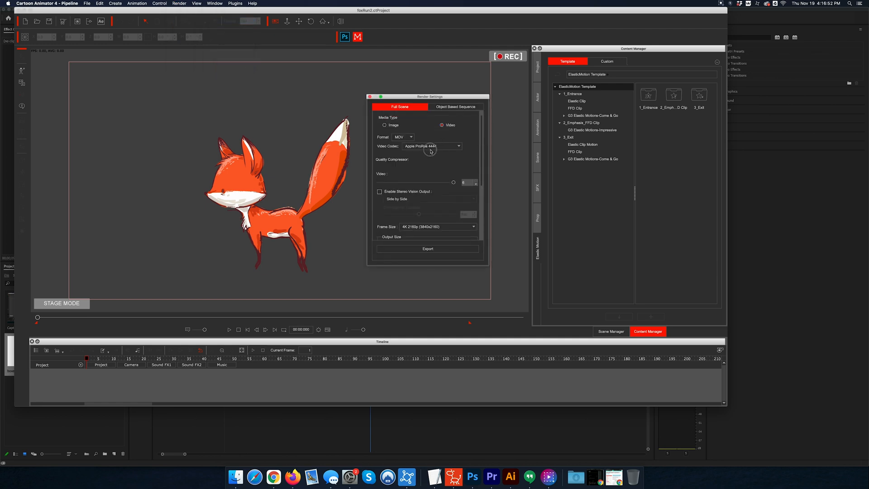
click(432, 146)
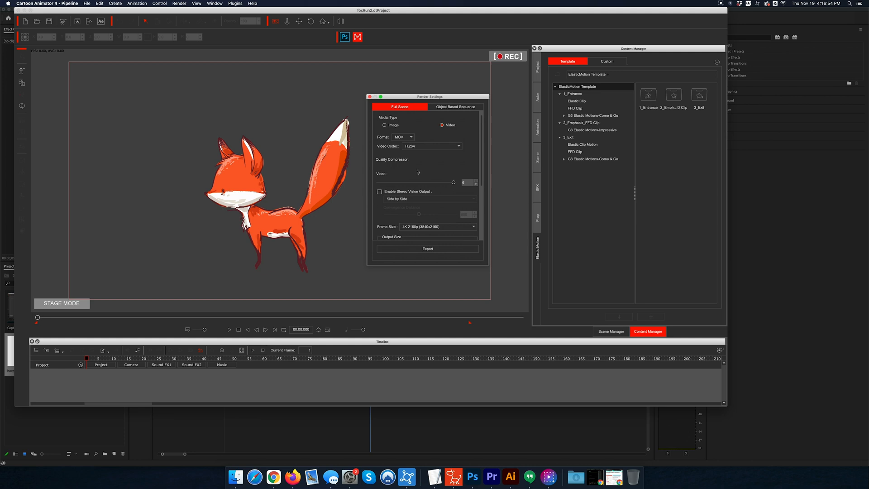
mouse_move(241, 232)
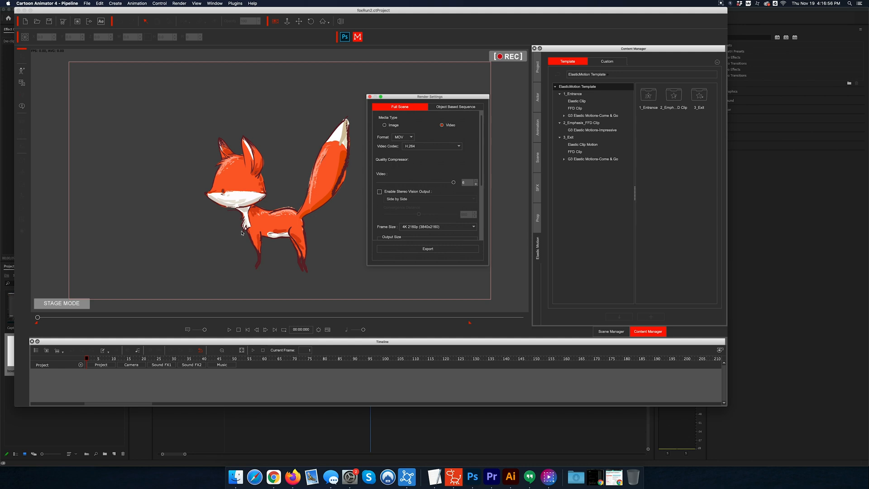
mouse_move(360, 228)
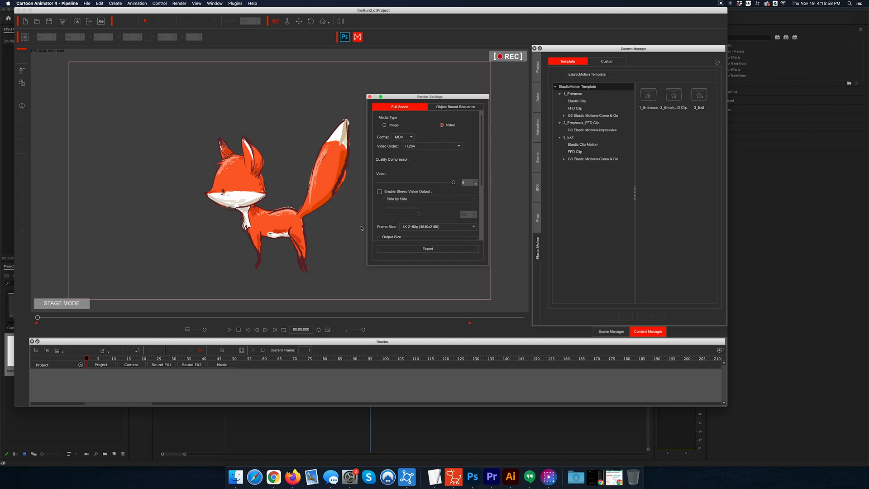
mouse_move(325, 236)
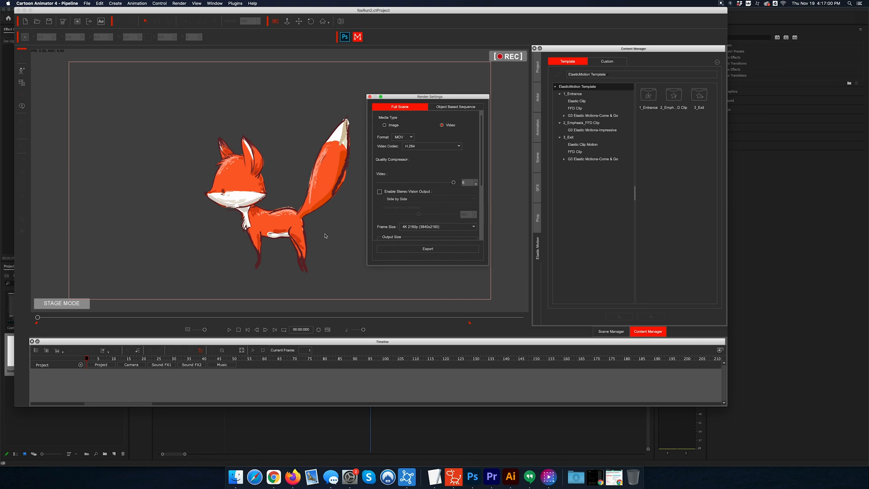
mouse_move(472, 476)
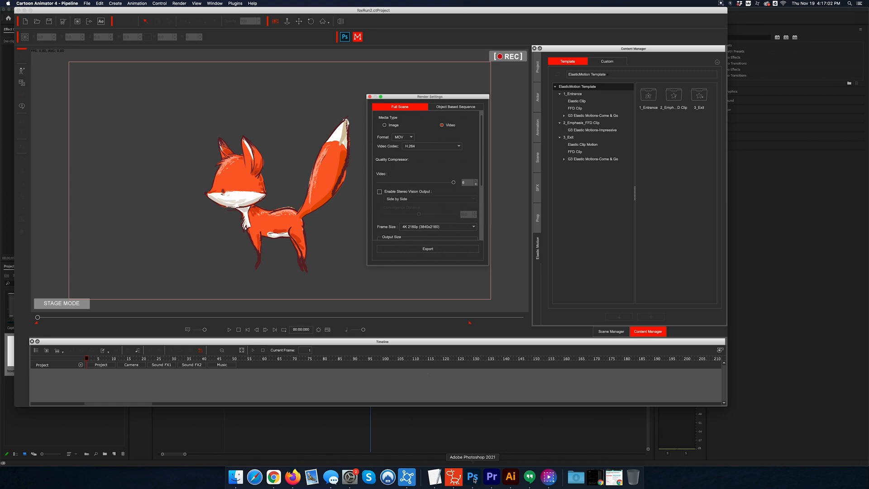
- Move the playhead earlier in the Premiere Pro sequence, then return to Render Settings
click(491, 477)
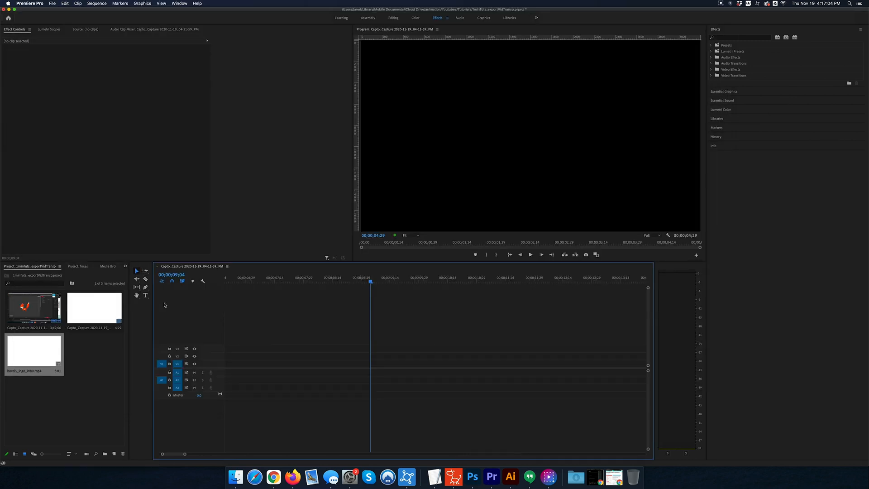
click(261, 277)
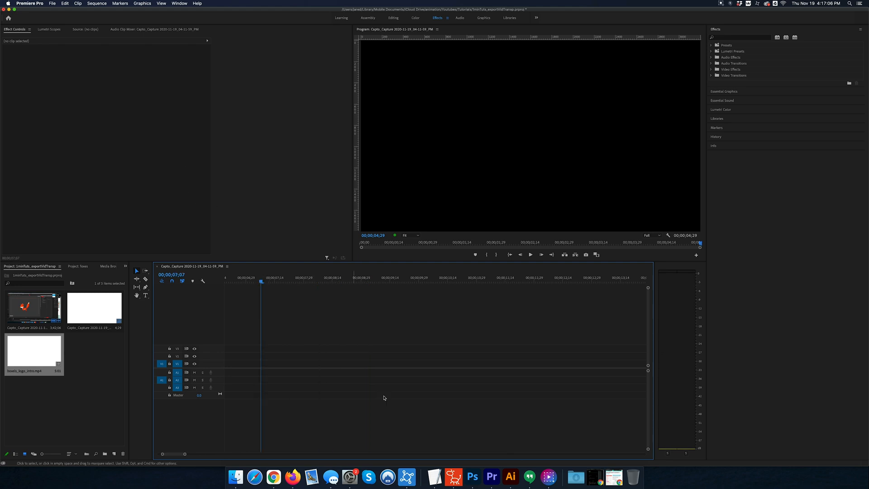
mouse_move(453, 476)
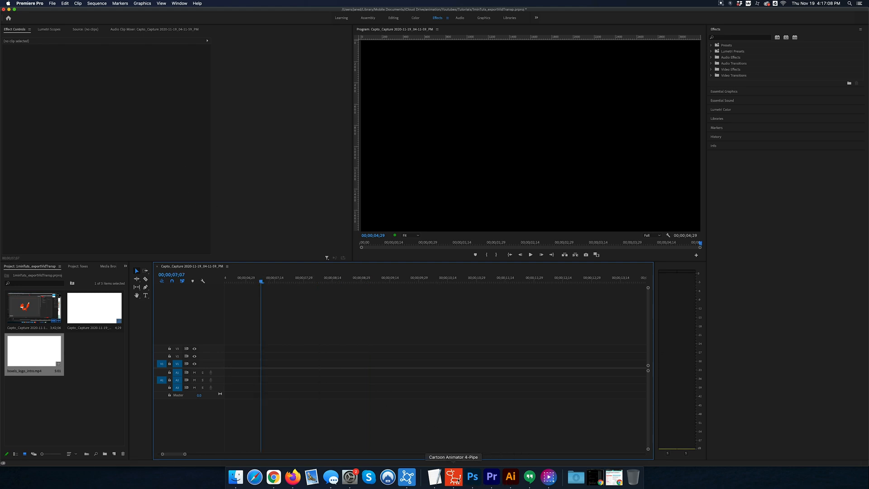
click(453, 476)
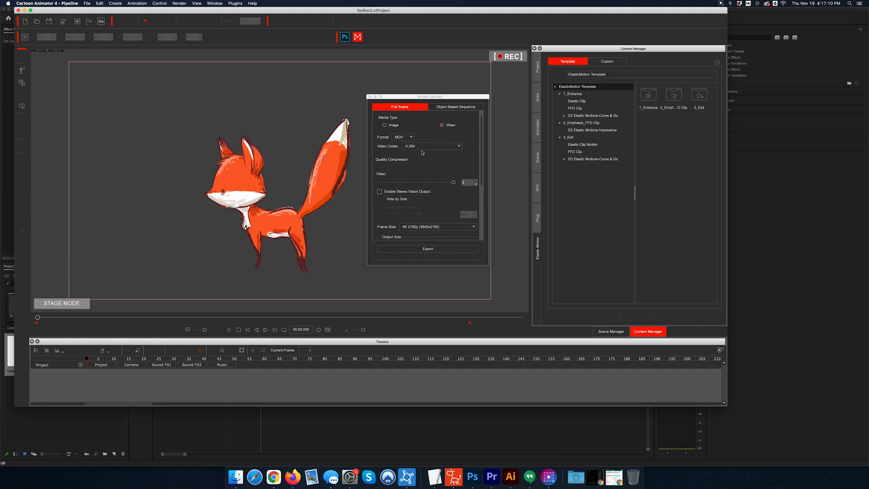
- Set the video codec to Apple ProRes 4444, keeping the 4K 2160p frame size
click(431, 146)
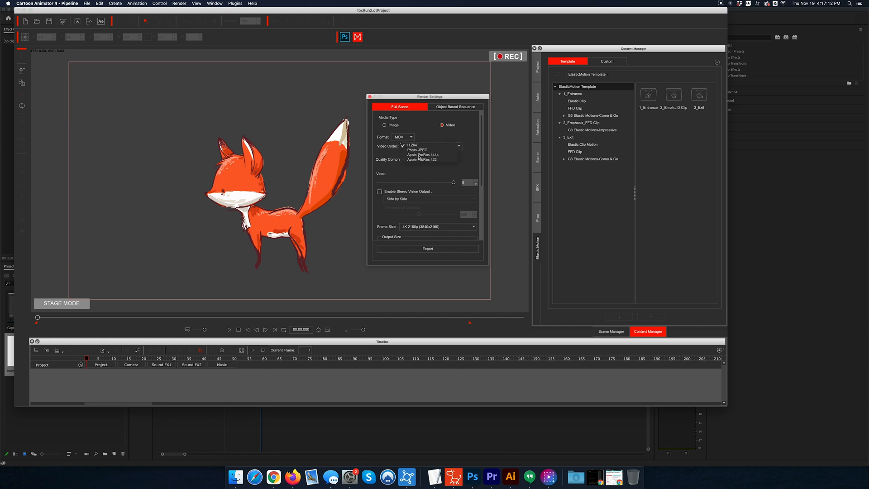
click(423, 155)
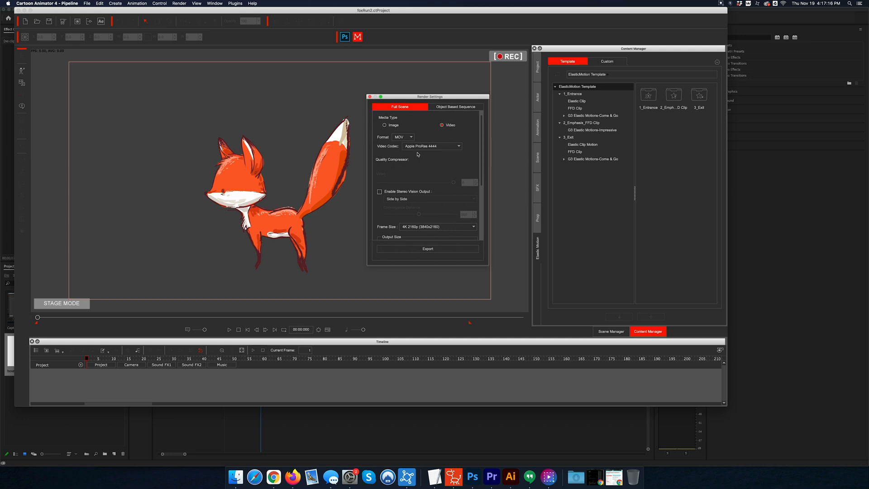
scroll(down, 3)
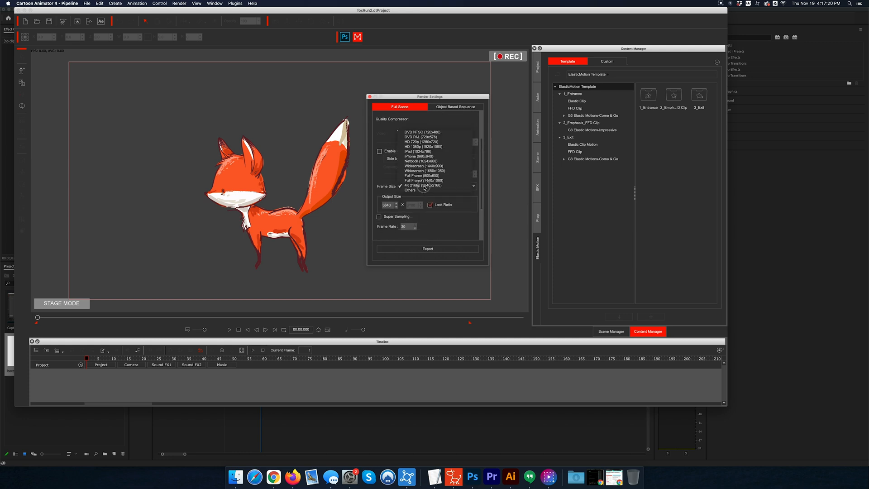
click(424, 185)
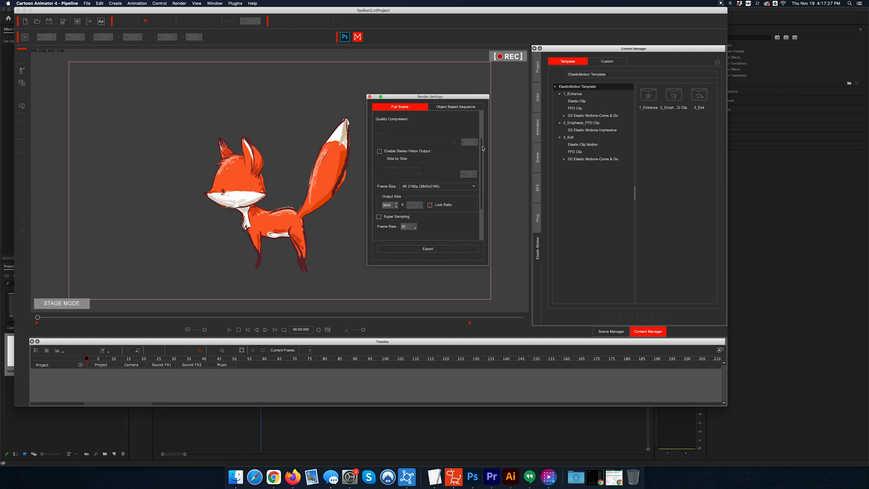
- Set Export Range to frames 1–1776 after checking the project length in Project Settings
scroll(down, 3)
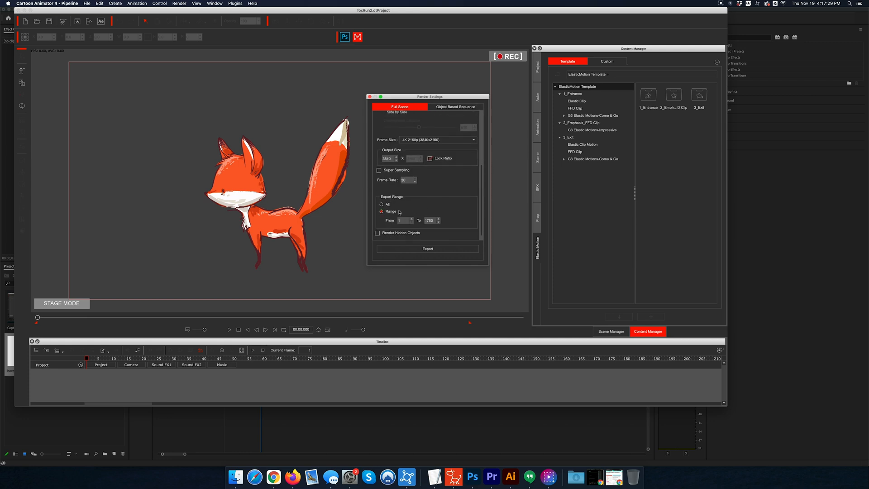
click(381, 211)
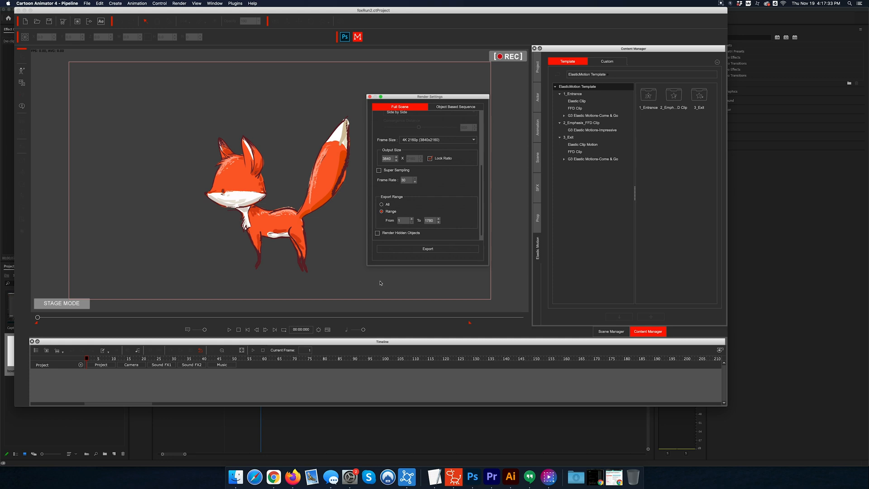
click(369, 96)
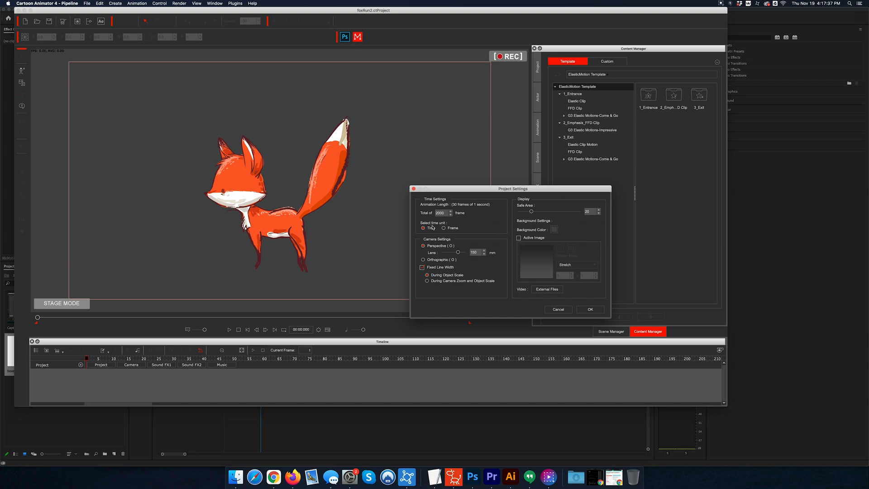
click(557, 309)
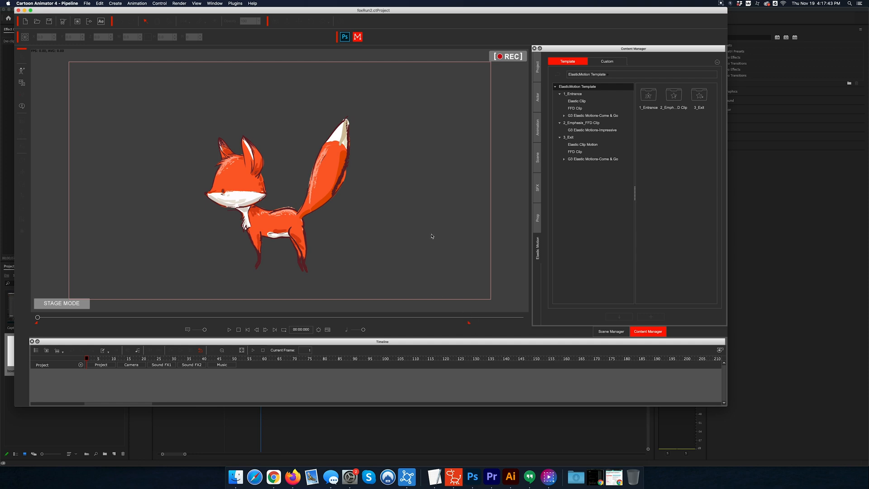
click(178, 4)
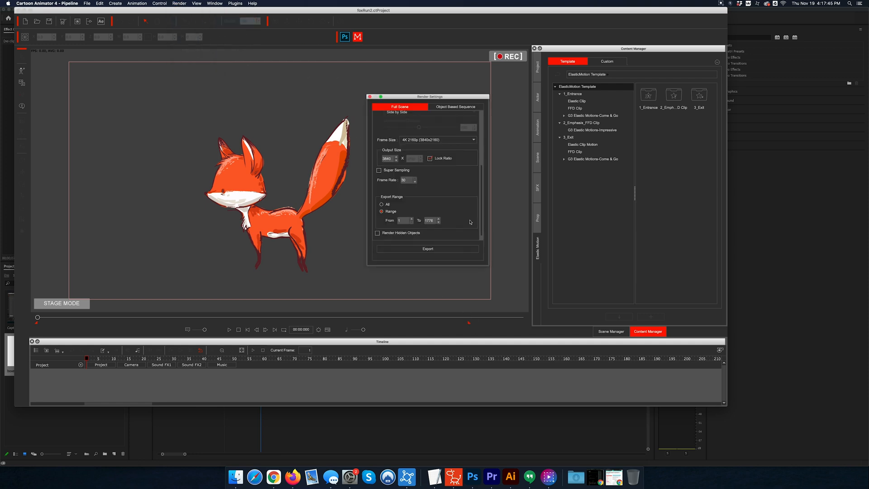
mouse_move(498, 183)
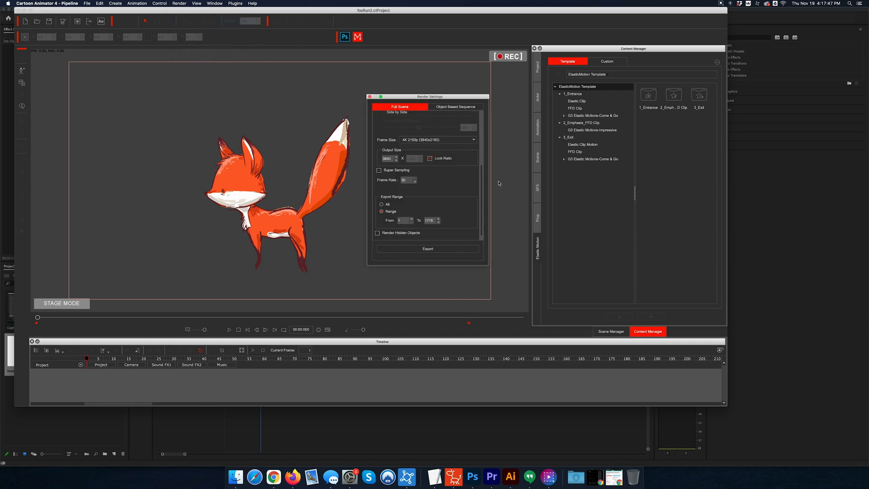
mouse_move(523, 323)
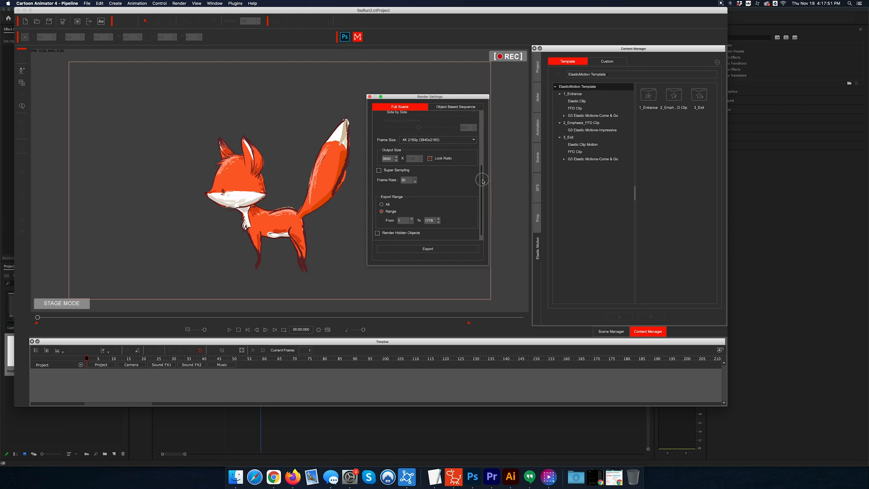
- Export the fox animation as 'foxrun' in the Videos folder
click(427, 248)
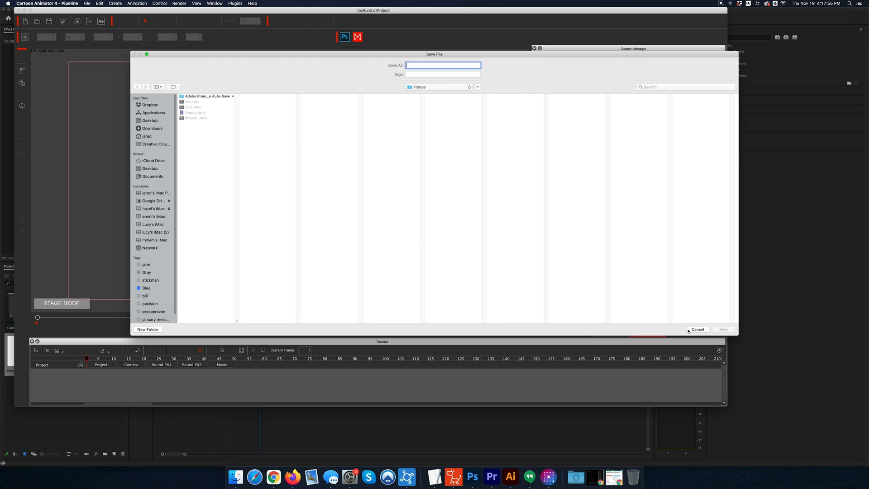
text(foxrun)
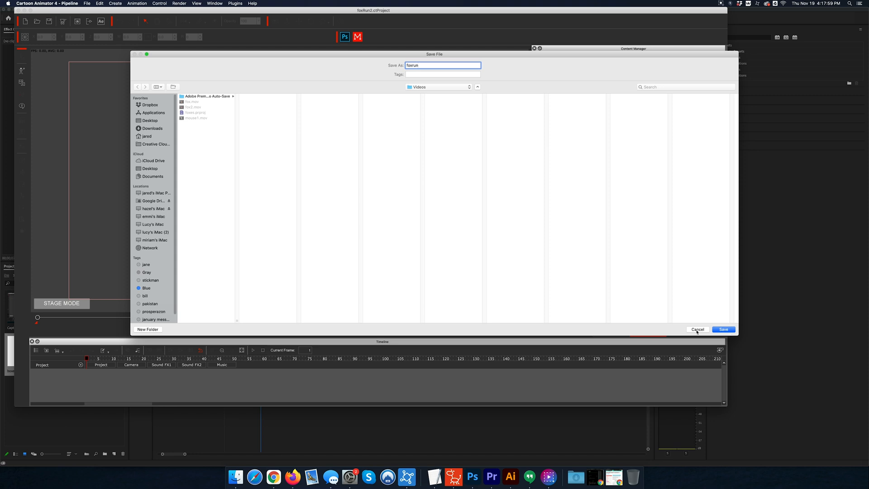
click(696, 329)
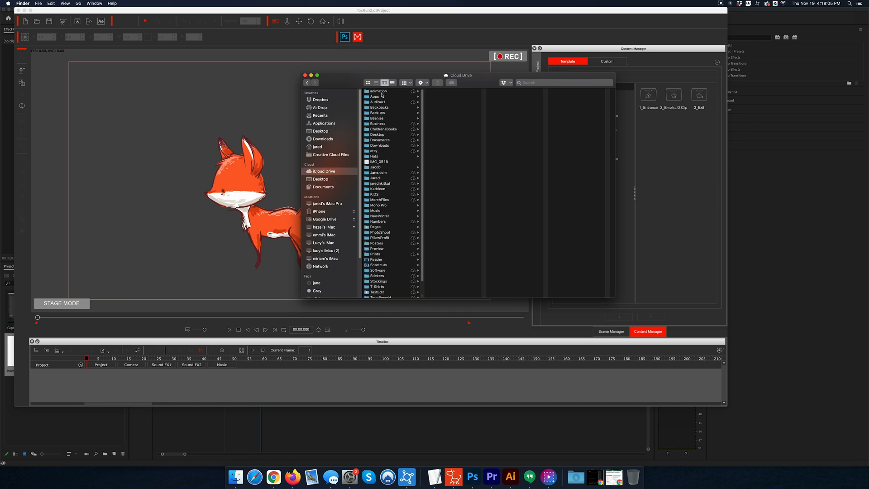
- Browse Finder into the animation folder's Youtubes subfolder
click(439, 215)
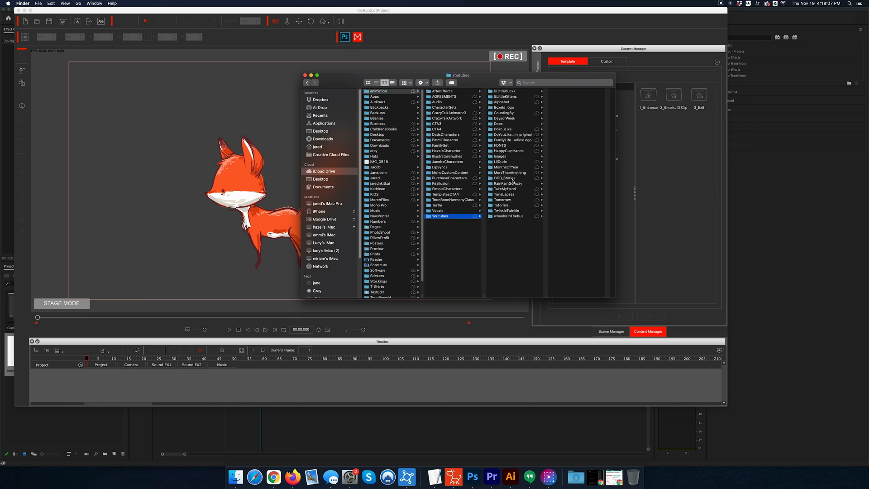
click(503, 112)
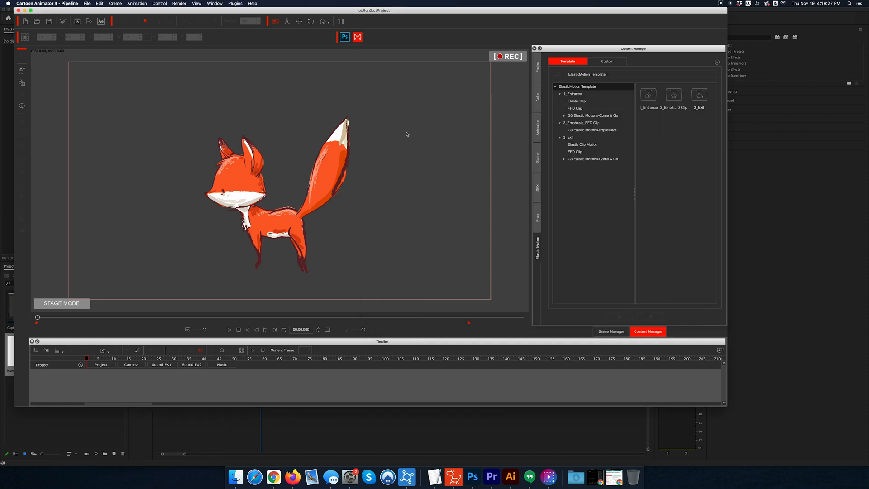
mouse_move(375, 243)
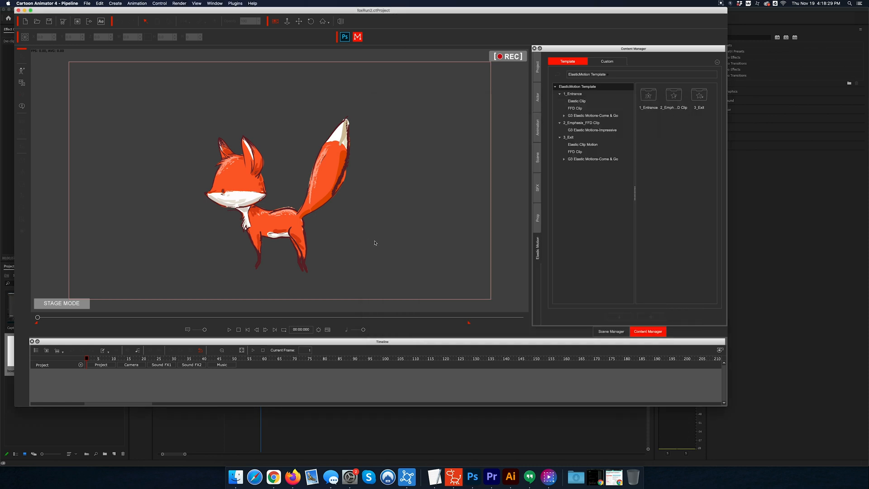